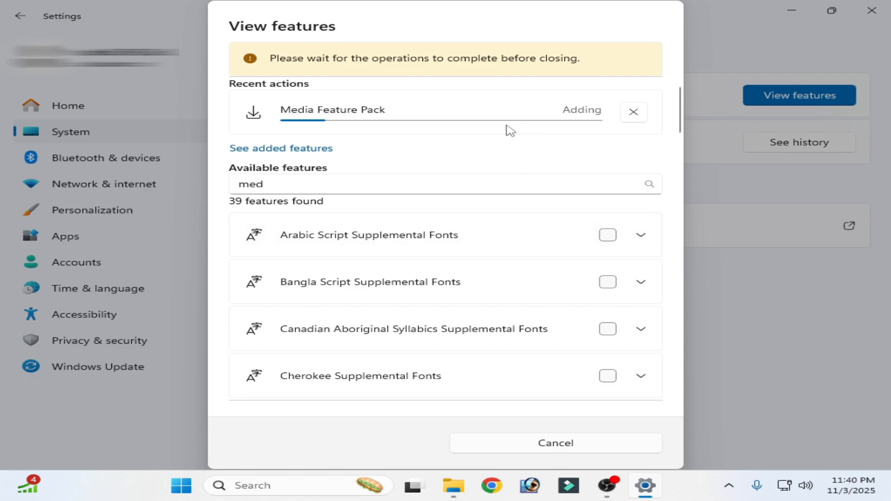
pyautogui.moveTo(554, 114)
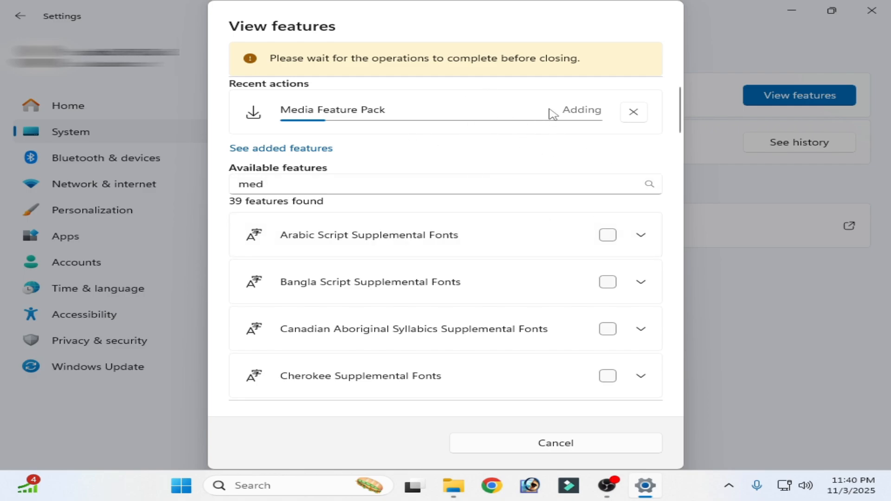
pyautogui.moveTo(438, 127)
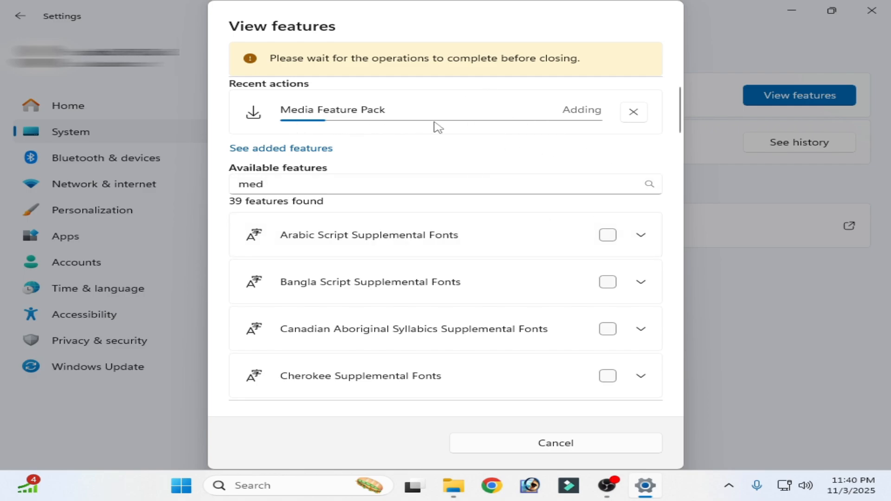
pyautogui.moveTo(487, 270)
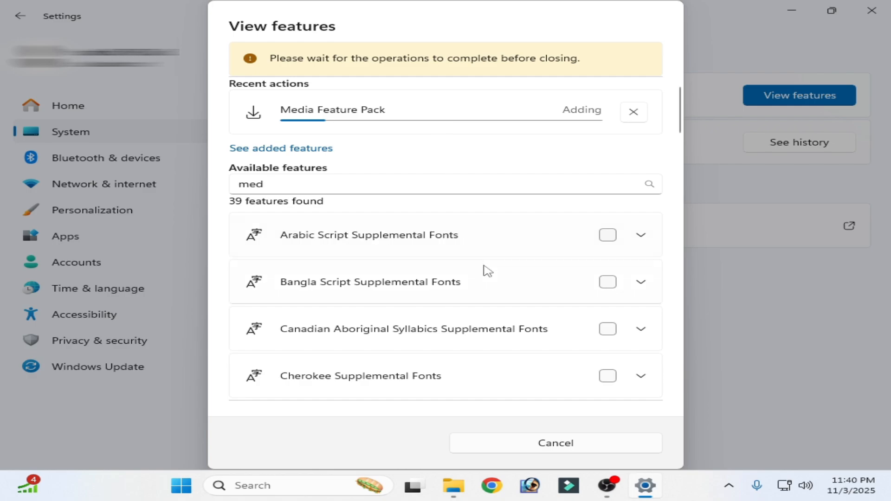
pyautogui.moveTo(438, 409)
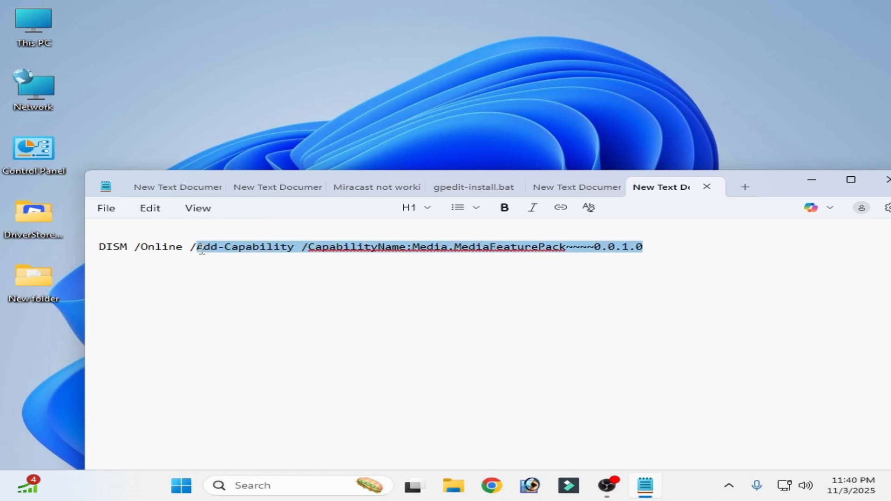
# - Search for 'cmd' and run Command Prompt as administrator
pyautogui.write('cmd')
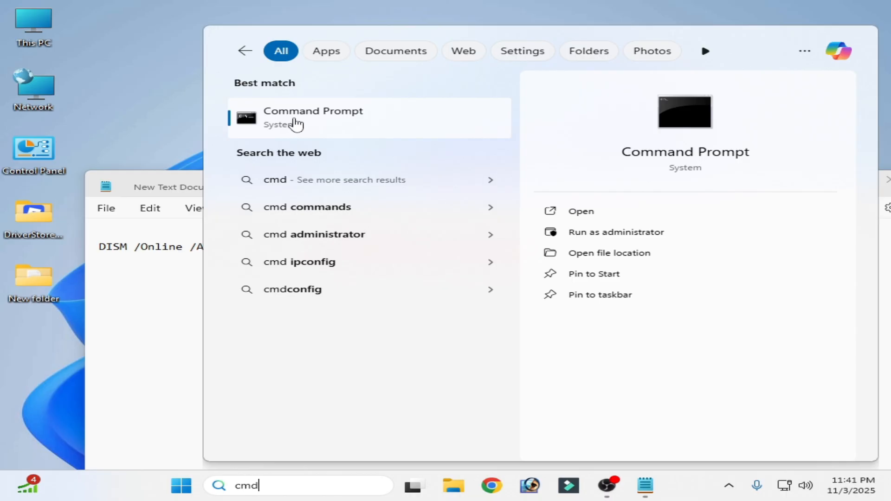
pyautogui.rightClick(312, 117)
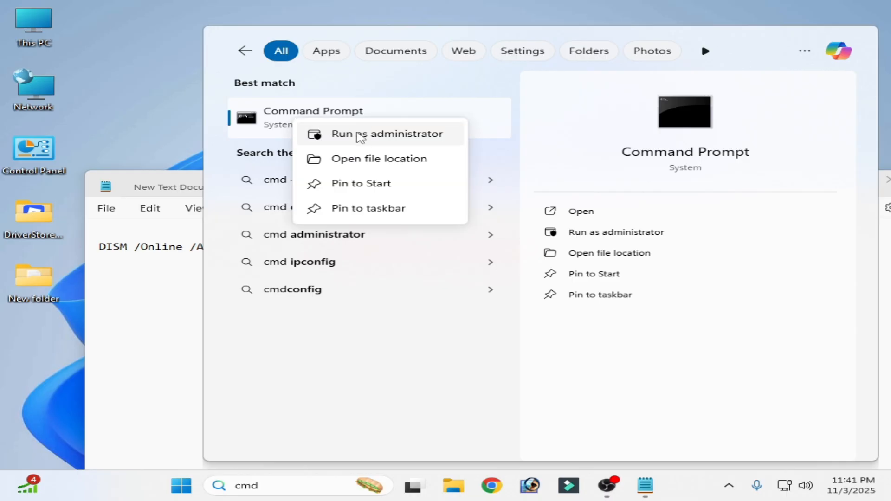
pyautogui.click(387, 133)
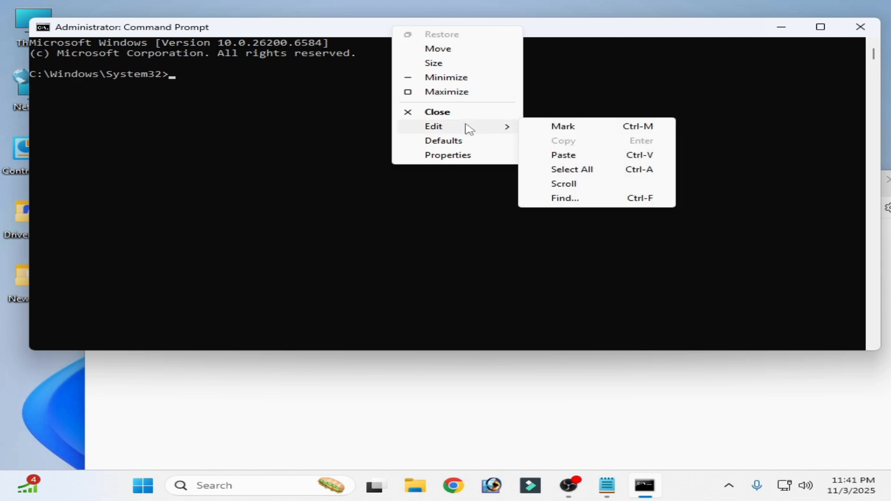
# - Paste and run the DISM Add-Capability command for the Media Feature Pack
pyautogui.click(563, 155)
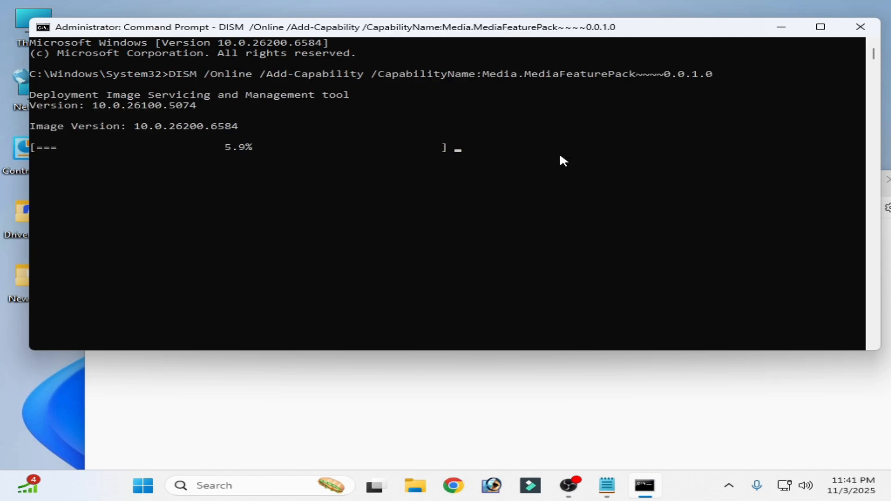
pyautogui.moveTo(227, 160)
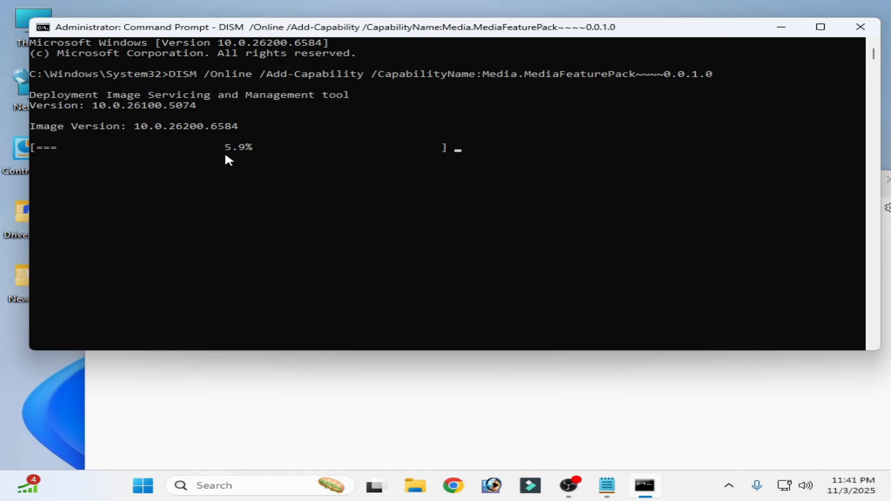
pyautogui.moveTo(461, 158)
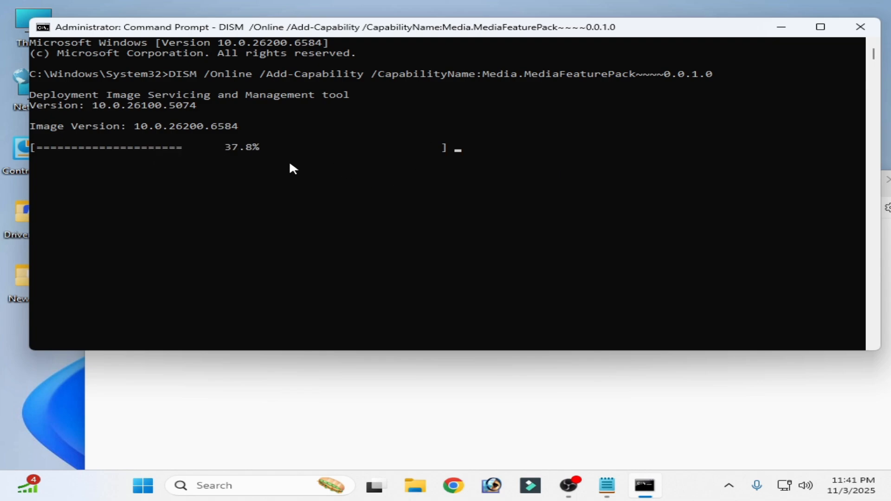
pyautogui.moveTo(306, 203)
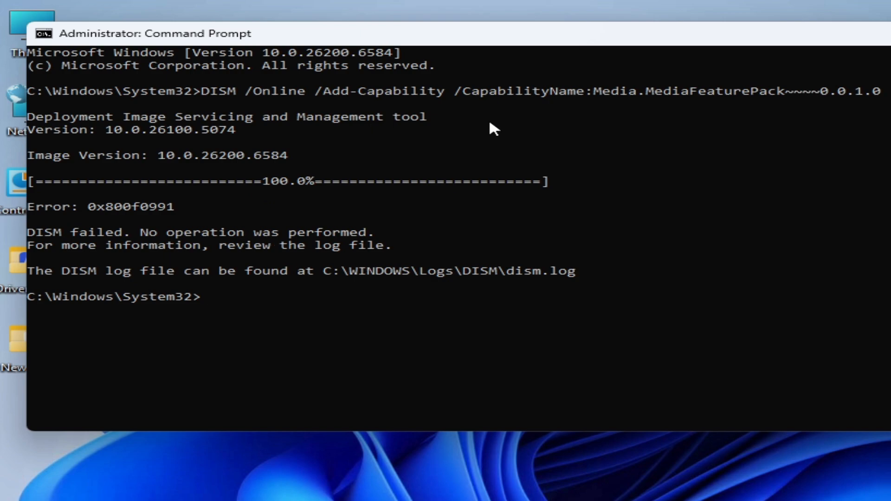
pyautogui.moveTo(79, 224)
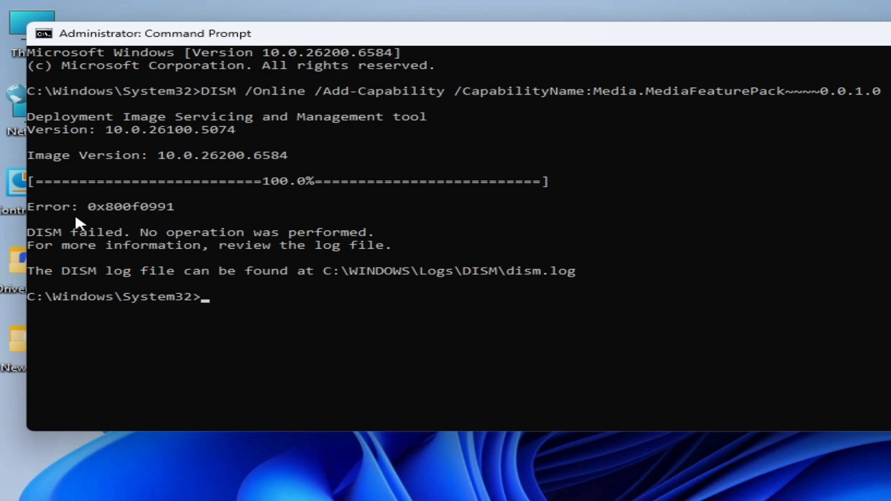
pyautogui.moveTo(116, 218)
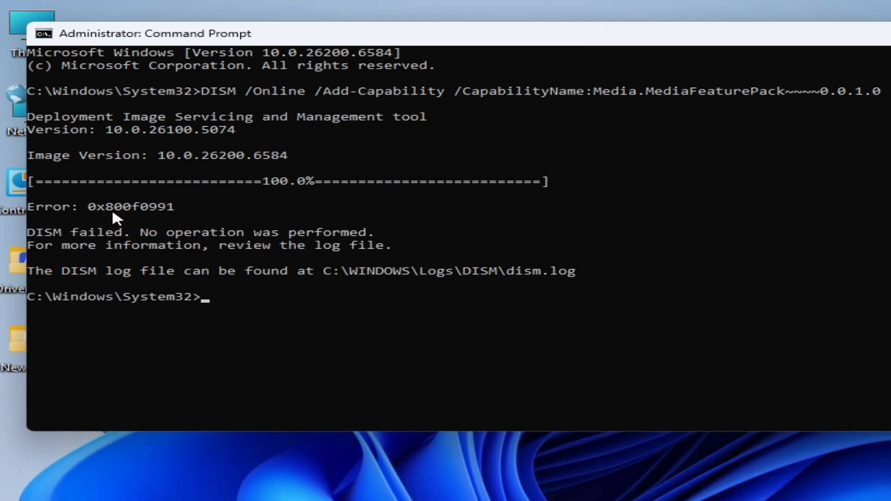
pyautogui.moveTo(158, 216)
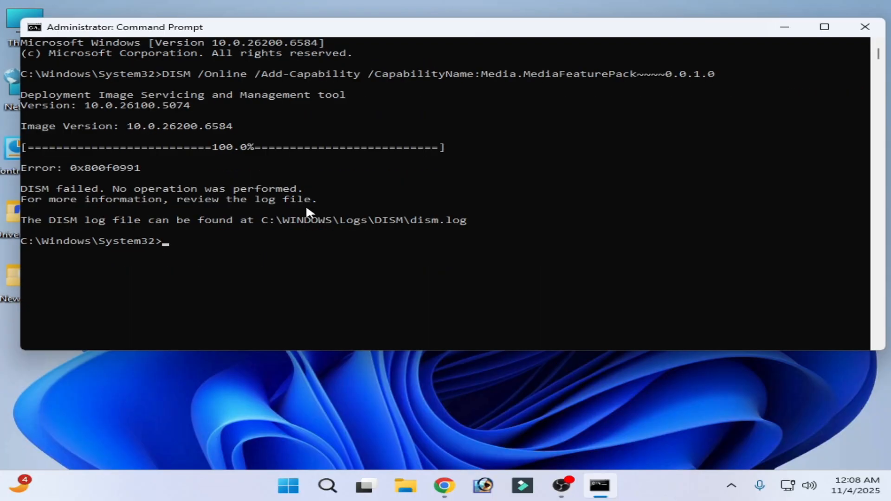
pyautogui.moveTo(858, 46)
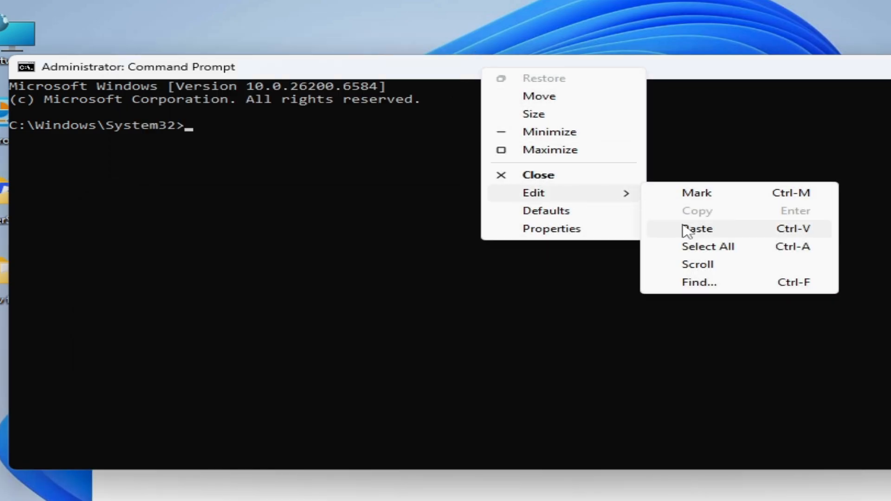
# - Paste and run DISM /Online /Cleanup-Image /RestoreHealth until the restore completes successfully
pyautogui.click(696, 228)
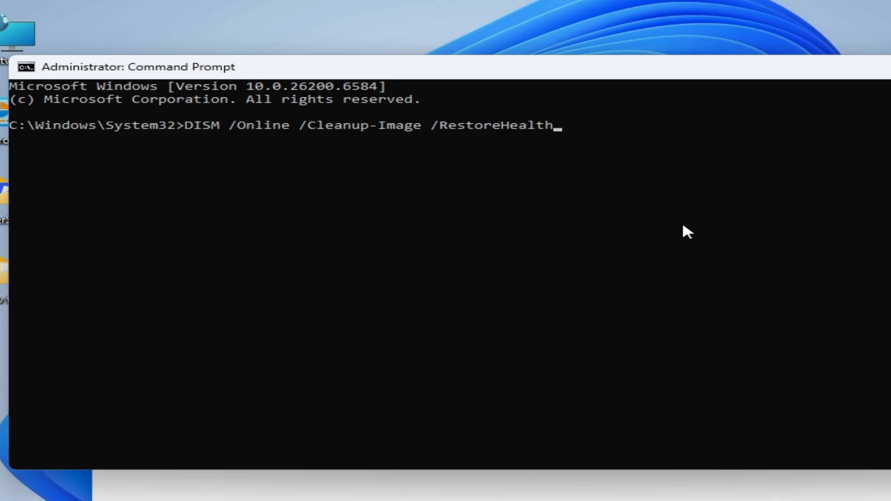
pyautogui.press('Return')
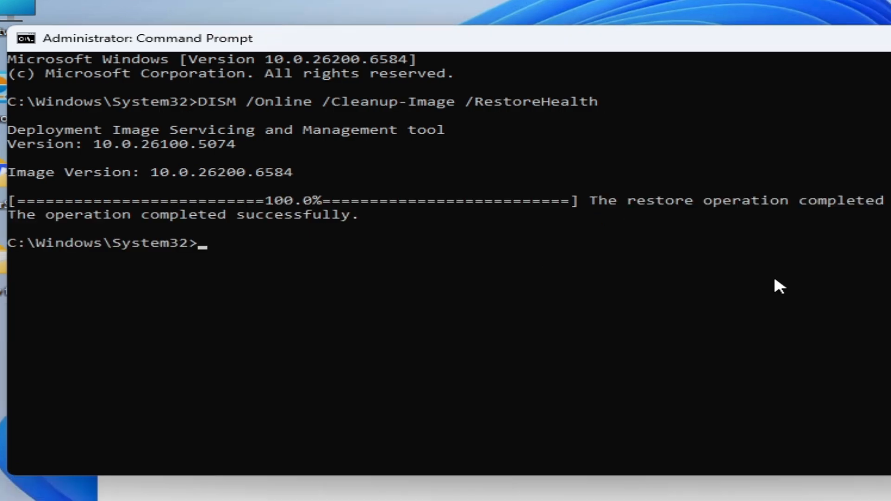
pyautogui.moveTo(173, 233)
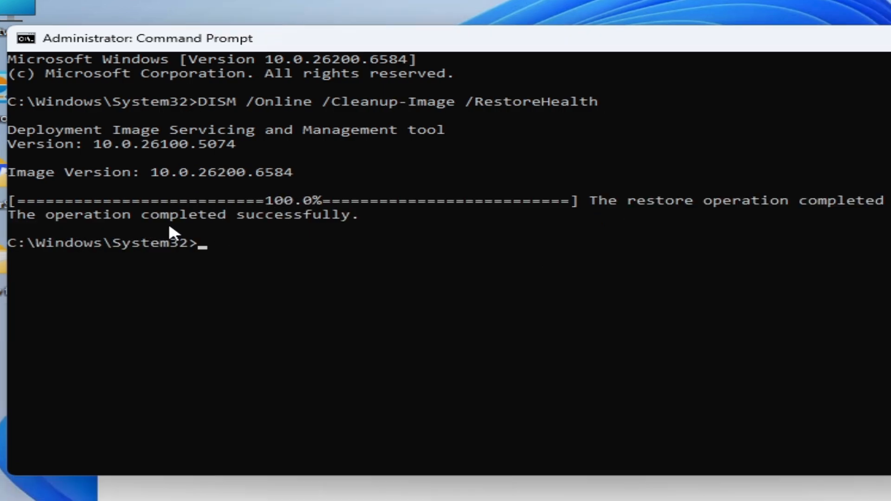
pyautogui.moveTo(412, 287)
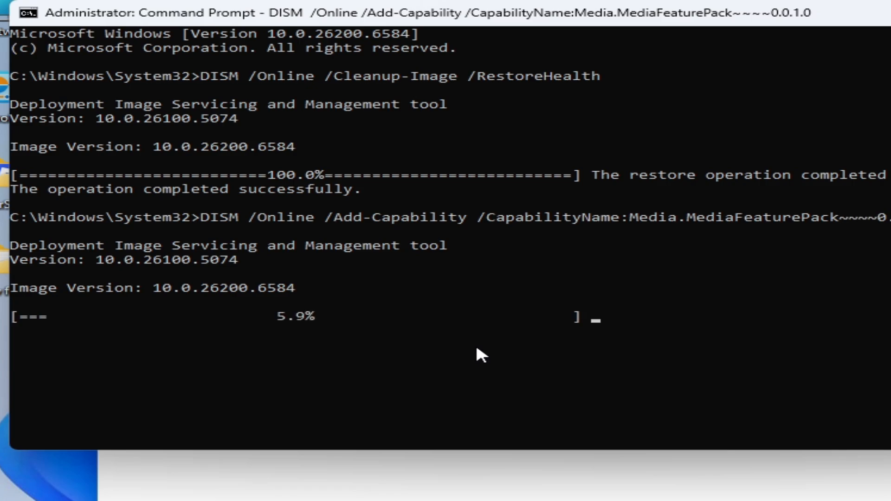
pyautogui.moveTo(466, 359)
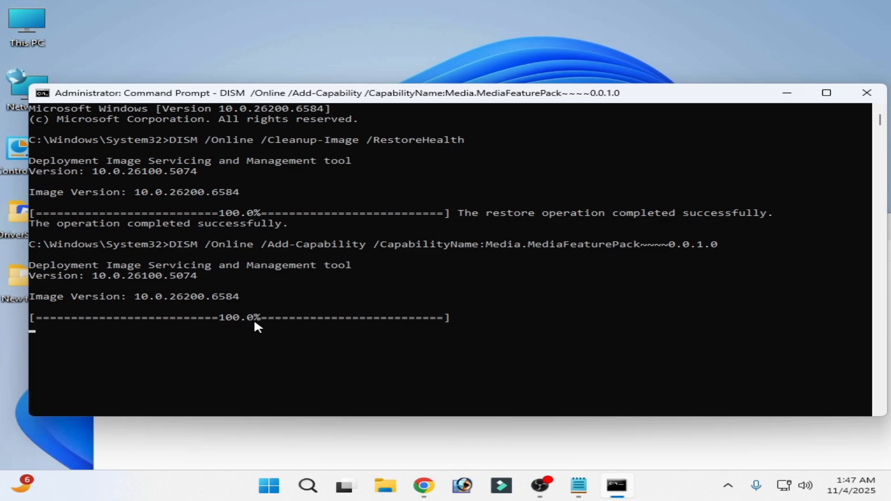
pyautogui.moveTo(322, 334)
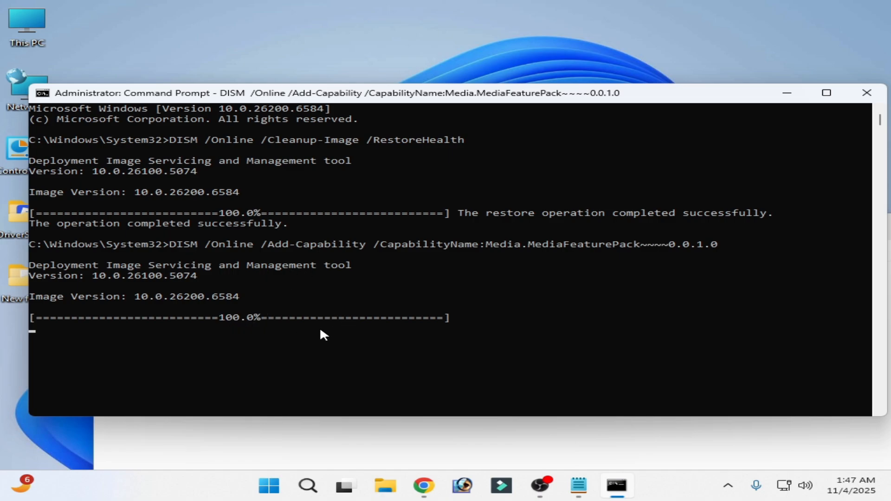
# - Search for Settings and open View features under System > Optional features
pyautogui.click(308, 486)
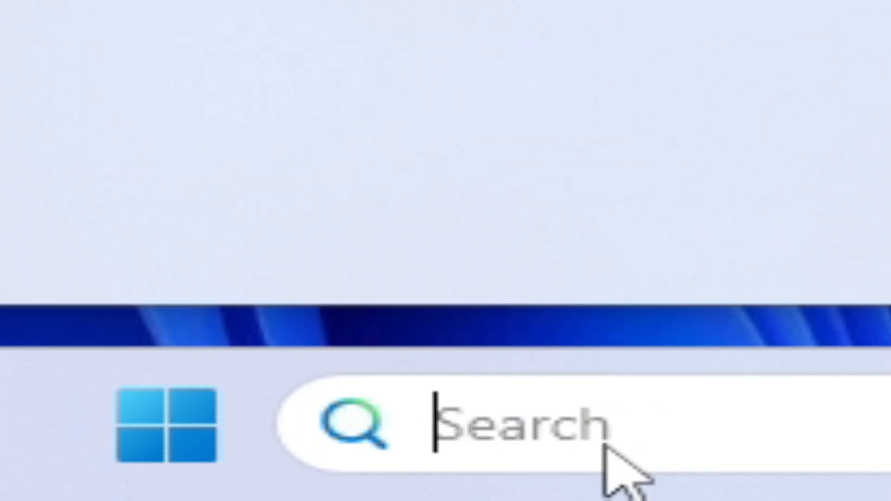
pyautogui.write('settings')
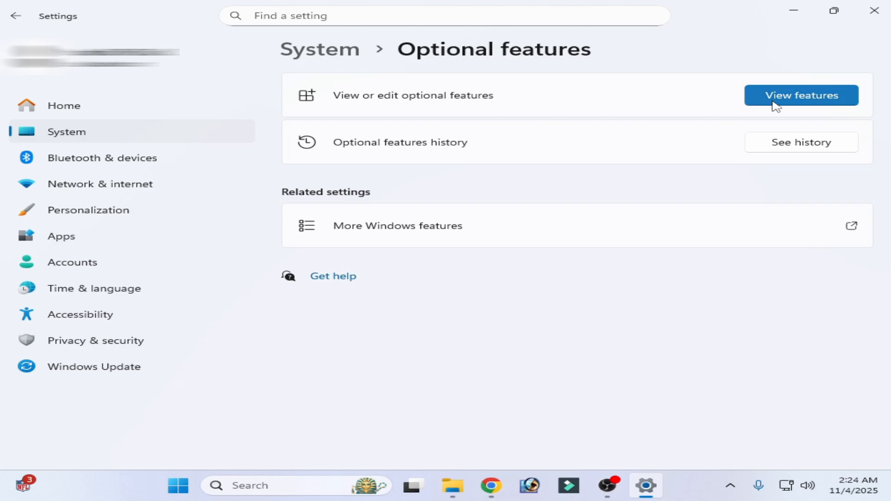
pyautogui.click(800, 94)
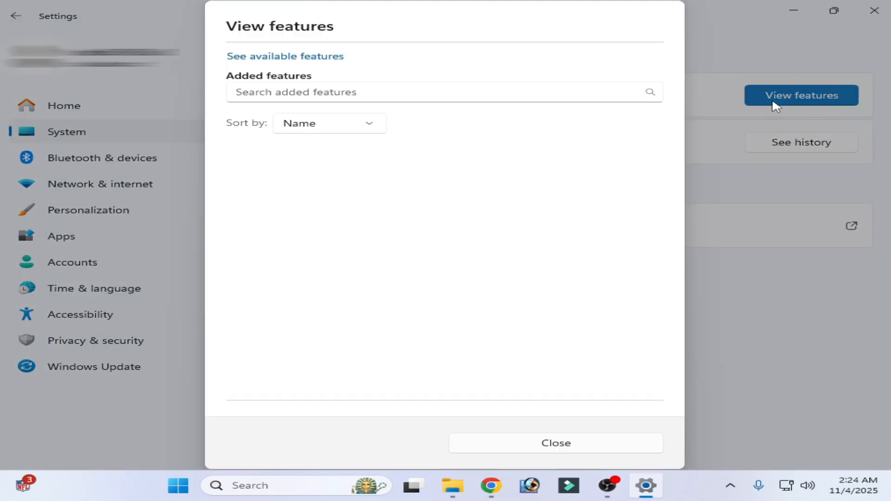
# - Search available features for 'media', add Media Feature Pack, and close once added
pyautogui.click(284, 56)
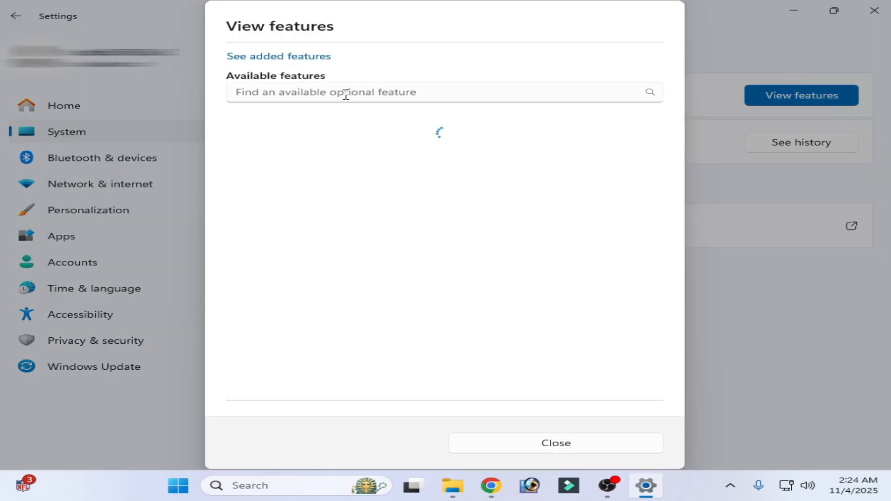
pyautogui.write('me')
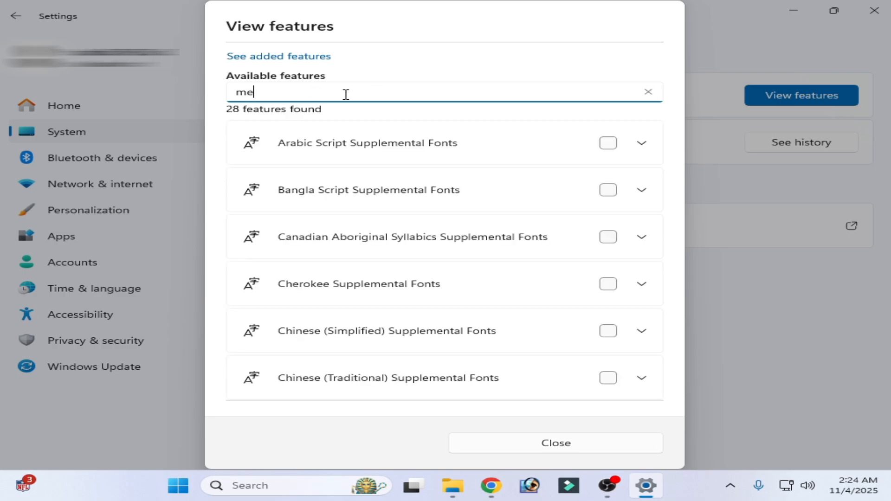
pyautogui.write('dia')
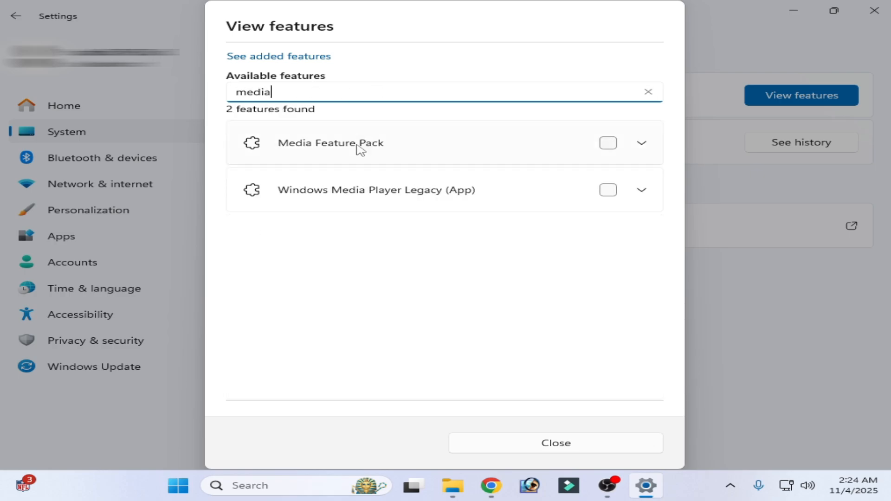
pyautogui.click(607, 142)
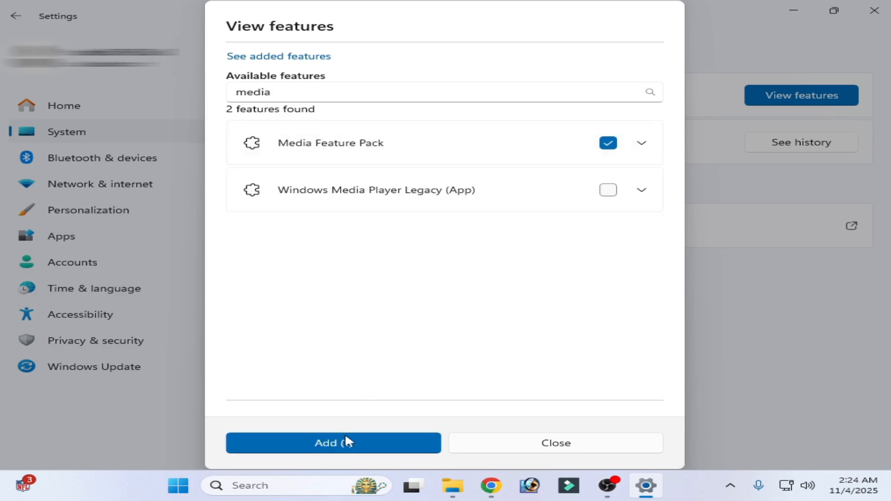
pyautogui.click(332, 443)
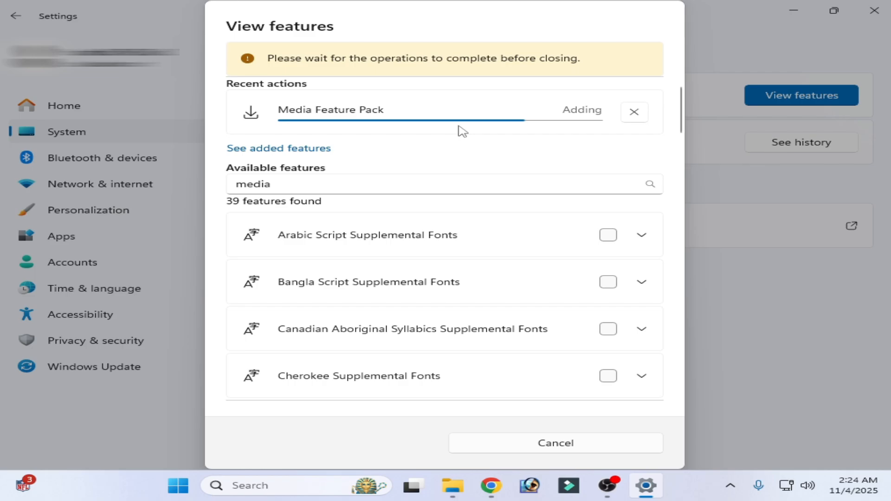
pyautogui.moveTo(572, 122)
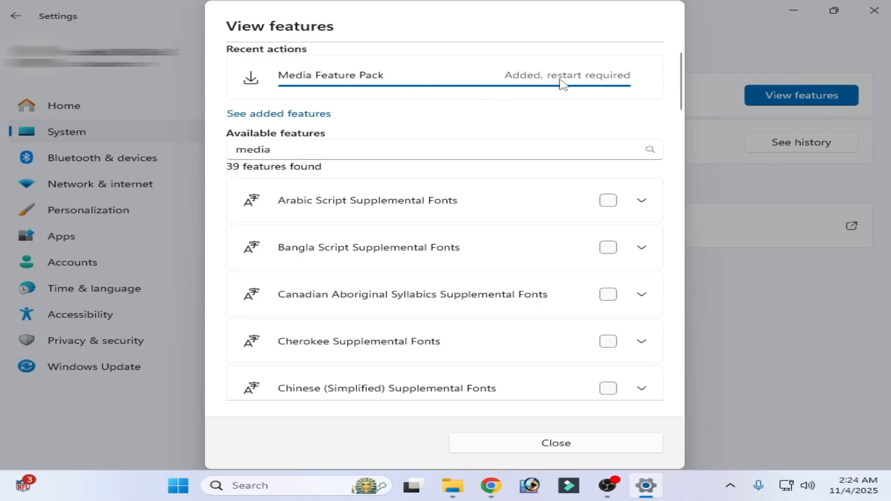
pyautogui.moveTo(555, 299)
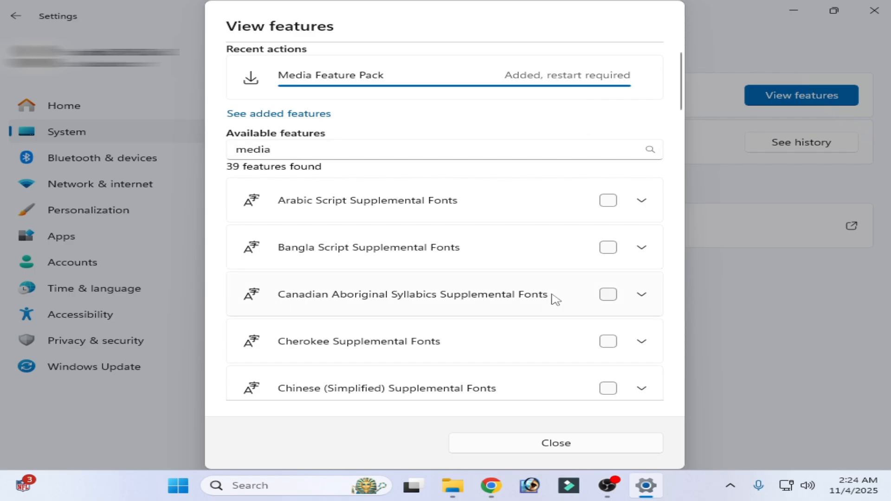
pyautogui.click(555, 443)
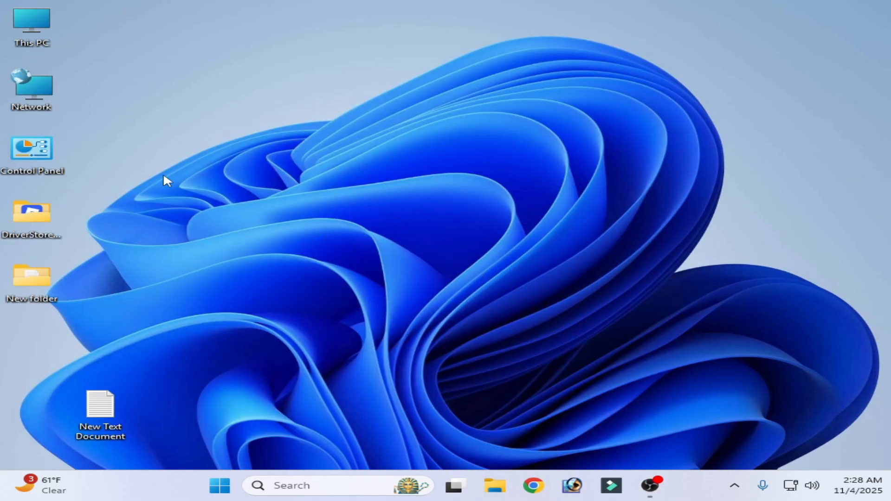
# - Open Control Panel's Uninstall a program, then 'Turn Windows features on or off'
pyautogui.doubleClick(31, 149)
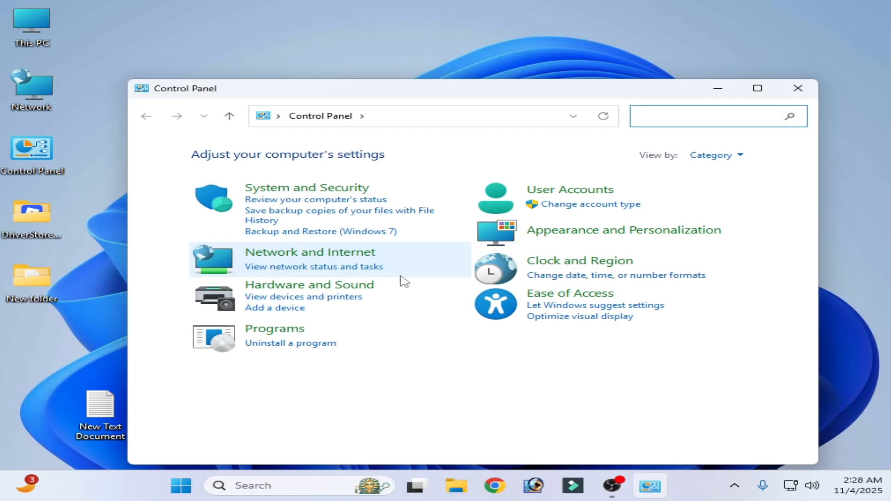
pyautogui.click(290, 342)
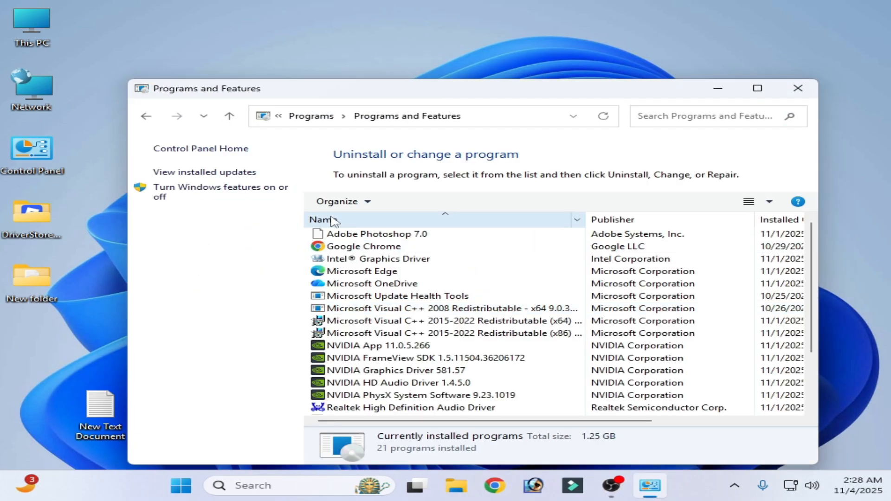
pyautogui.click(220, 192)
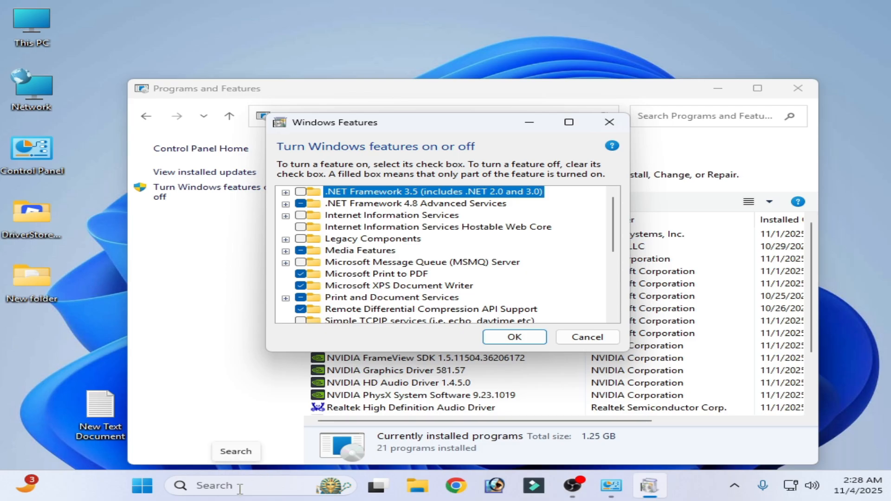
# - In Settings > System > Optional features, filter added features by 'media' to find Media Feature Pack
pyautogui.write('settings')
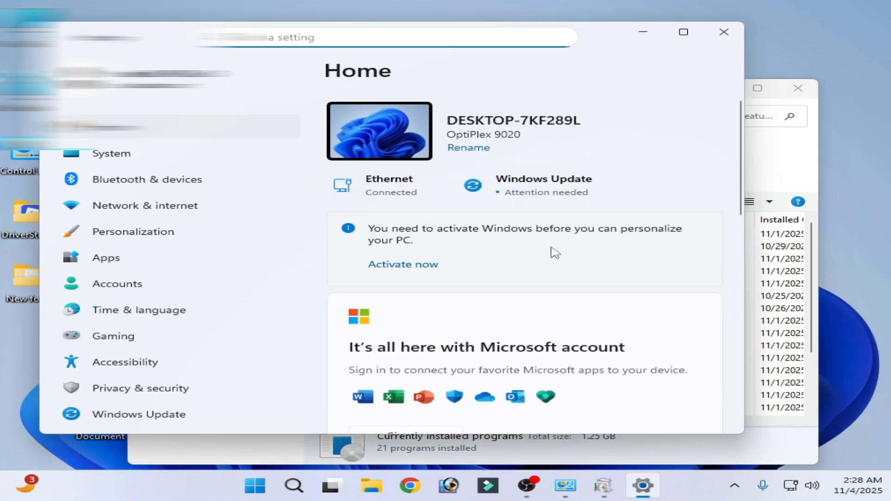
pyautogui.scroll(-3)
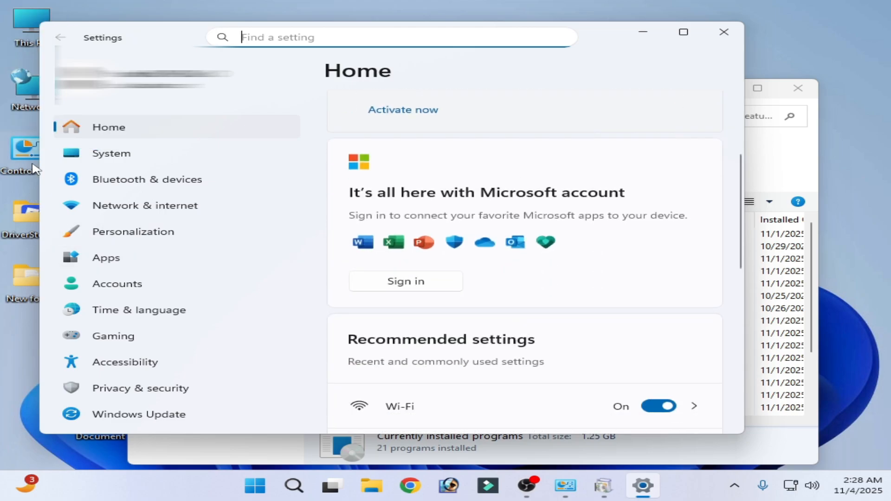
pyautogui.click(111, 152)
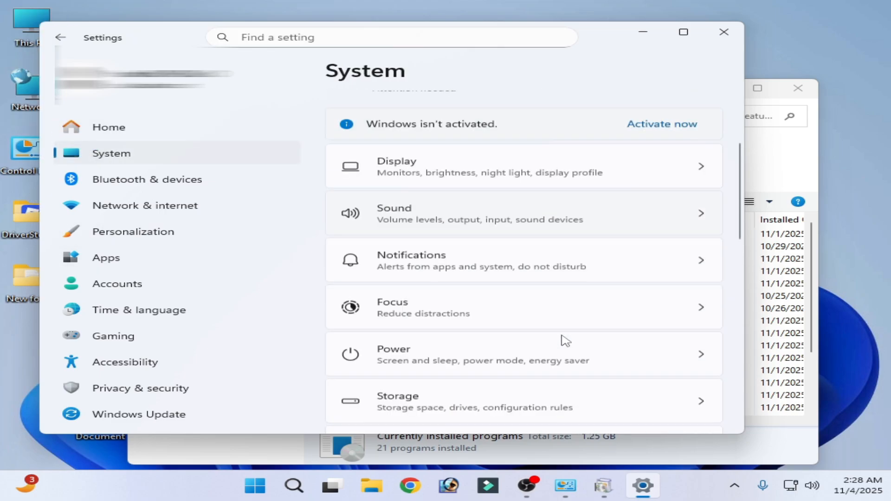
pyautogui.scroll(-3)
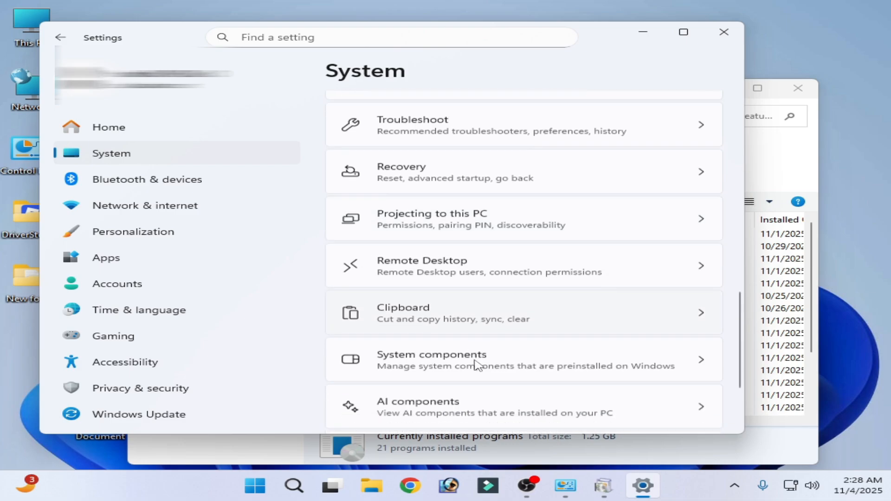
pyautogui.scroll(-3)
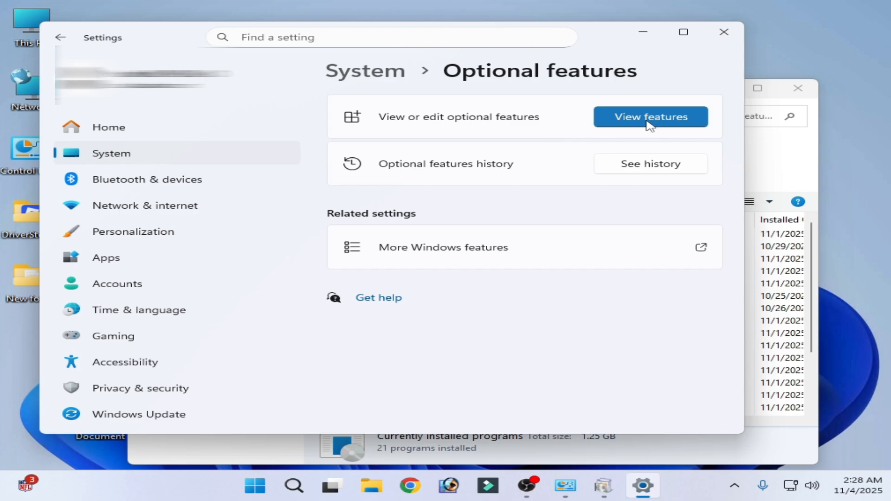
pyautogui.click(650, 117)
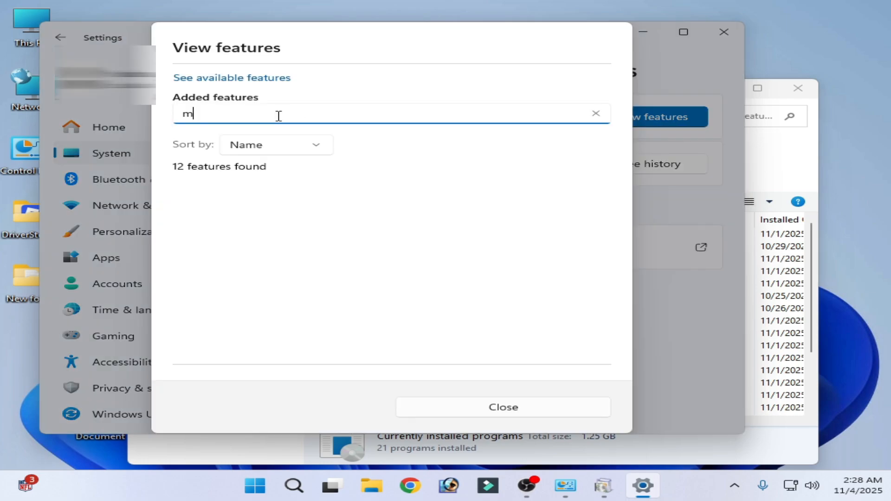
pyautogui.write('edia')
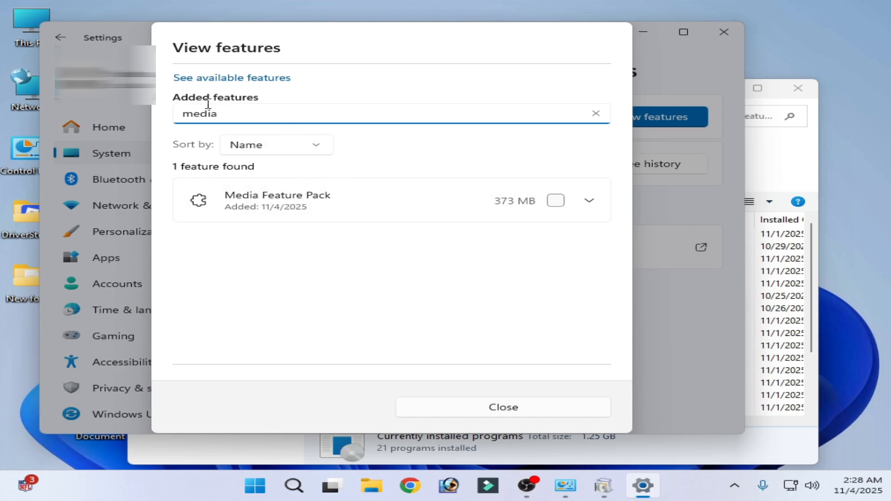
# - Enable .NET Framework 3.5 with both WCF activation components and confirm with OK
pyautogui.click(502, 407)
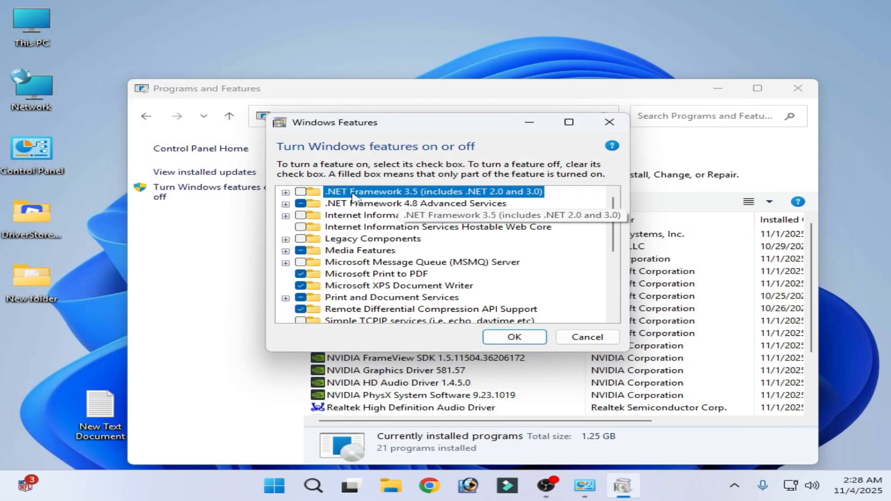
pyautogui.moveTo(417, 201)
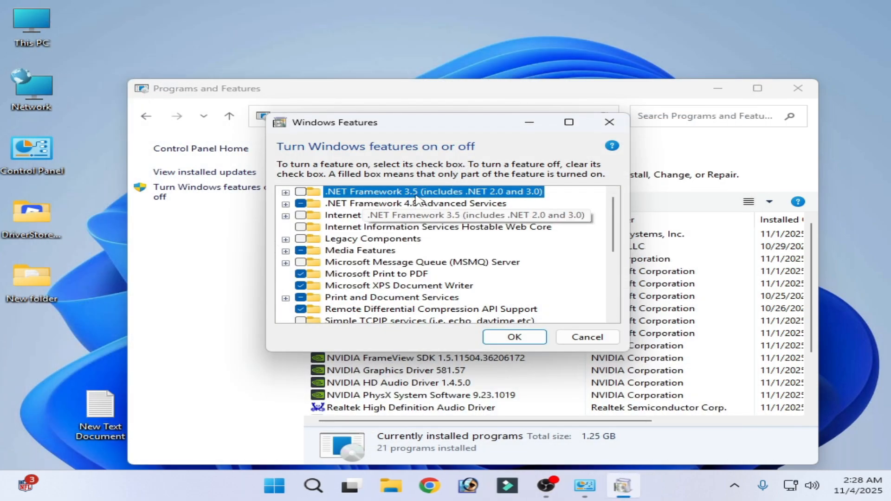
pyautogui.moveTo(428, 241)
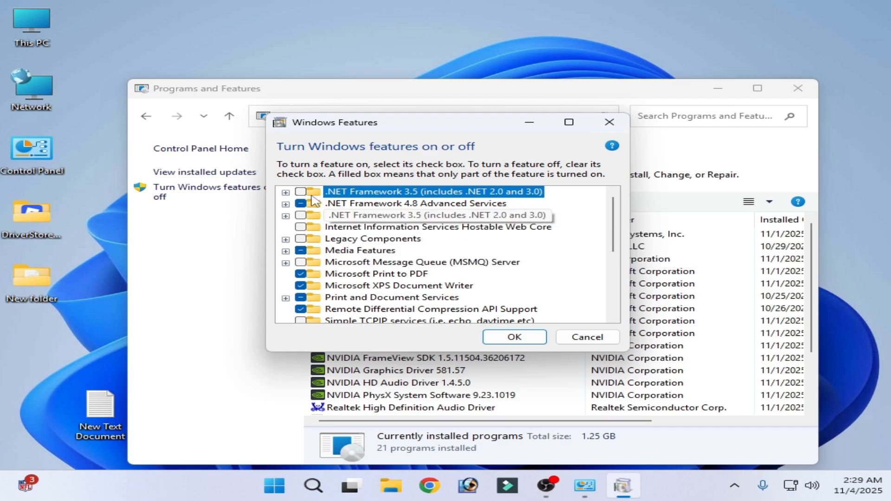
pyautogui.click(286, 191)
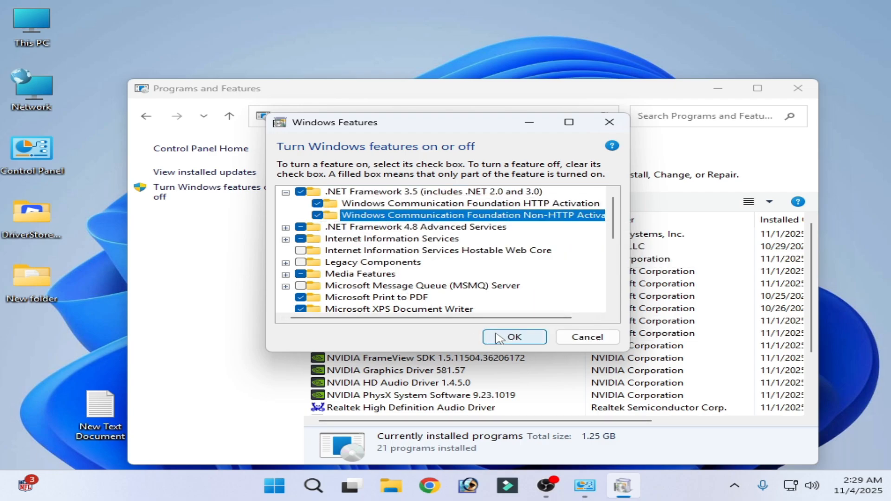
pyautogui.moveTo(346, 233)
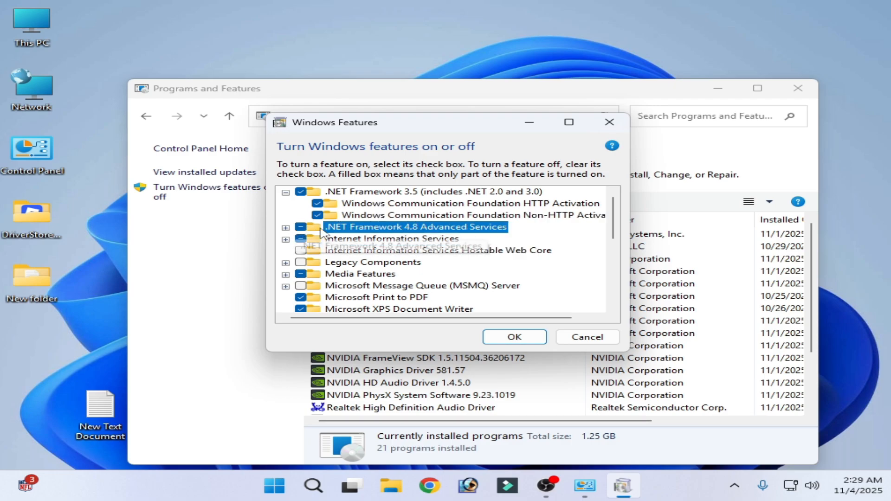
pyautogui.moveTo(366, 232)
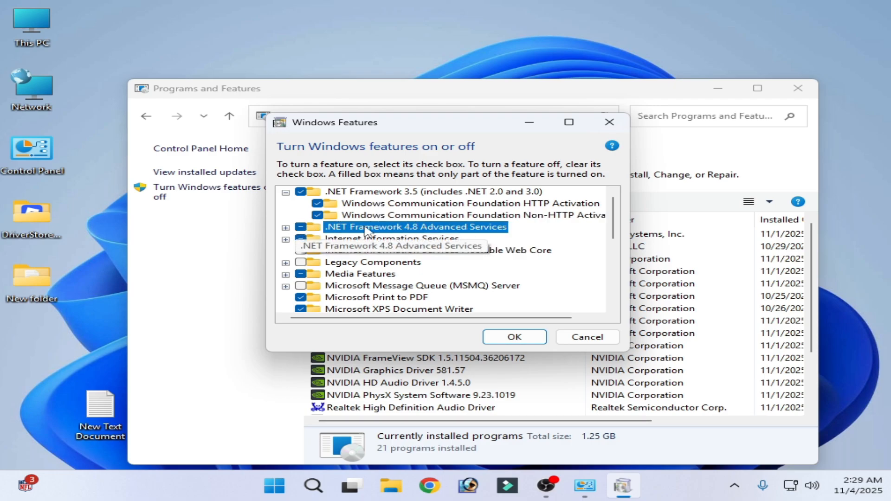
pyautogui.moveTo(373, 235)
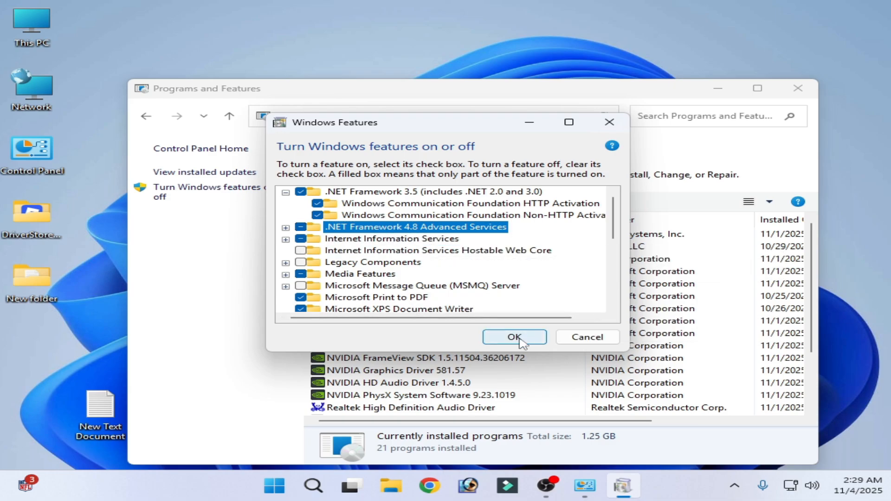
pyautogui.click(513, 336)
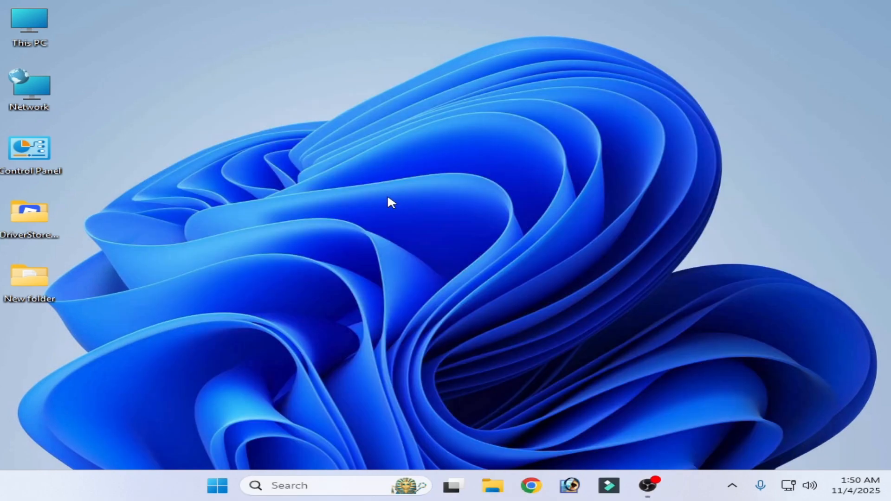
pyautogui.moveTo(251, 253)
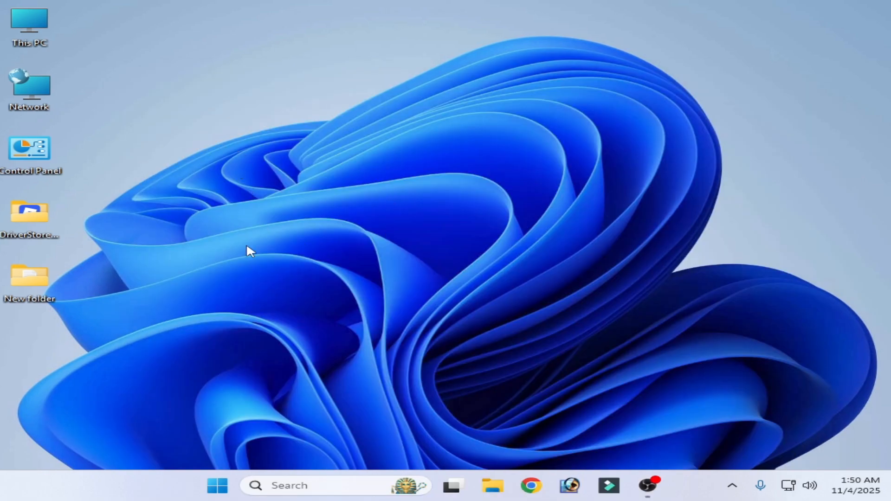
# - Reopen Settings, check Windows Update, and open Update history
pyautogui.write('settings')
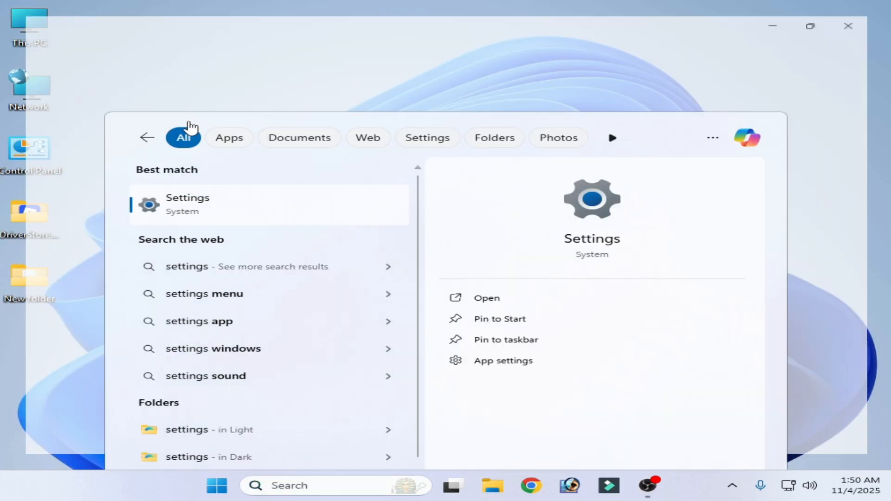
pyautogui.click(487, 298)
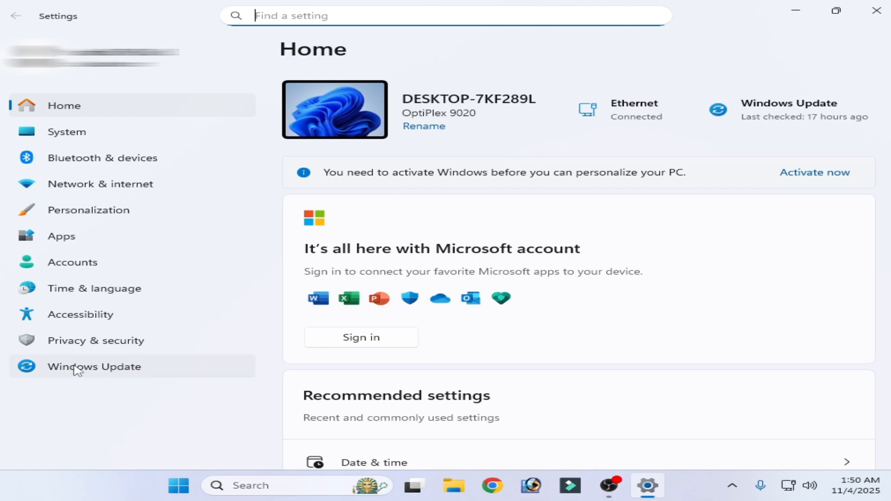
pyautogui.click(94, 367)
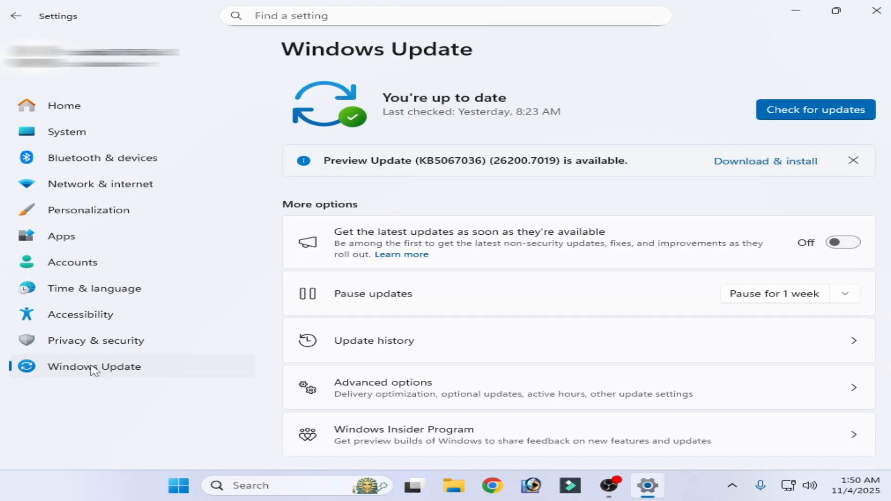
pyautogui.scroll(-3)
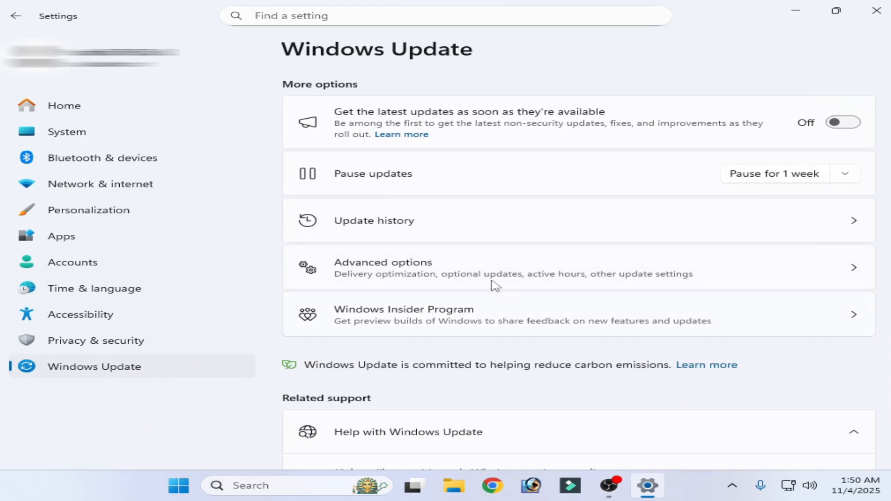
pyautogui.click(374, 221)
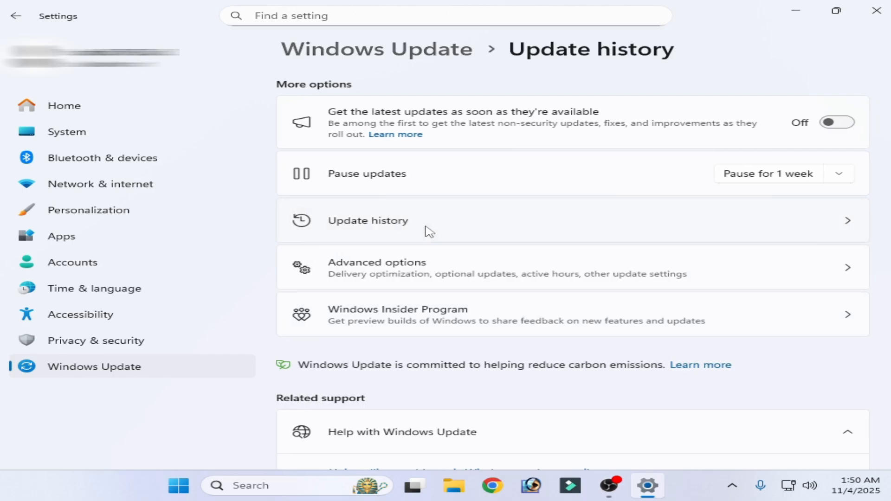
pyautogui.scroll(-3)
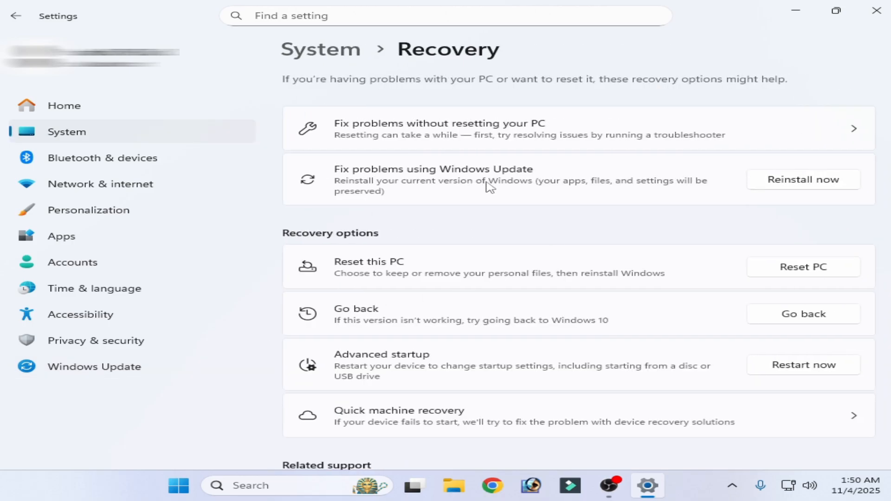
pyautogui.moveTo(451, 186)
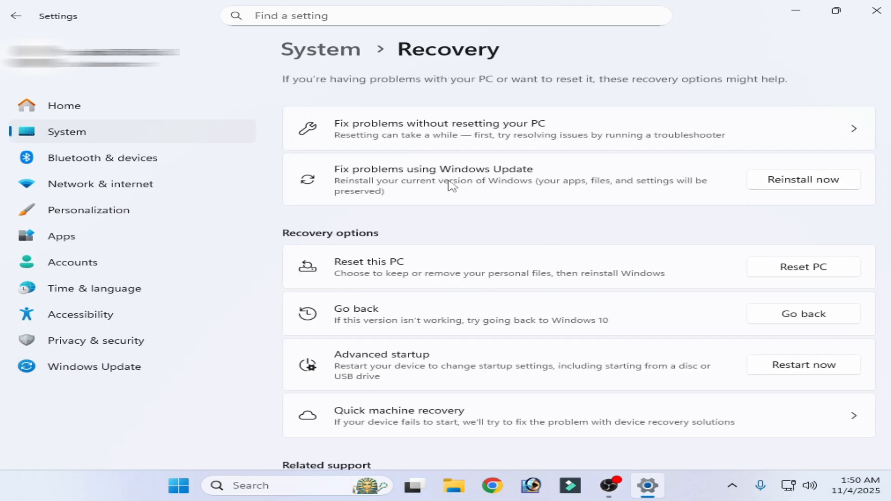
pyautogui.moveTo(802, 179)
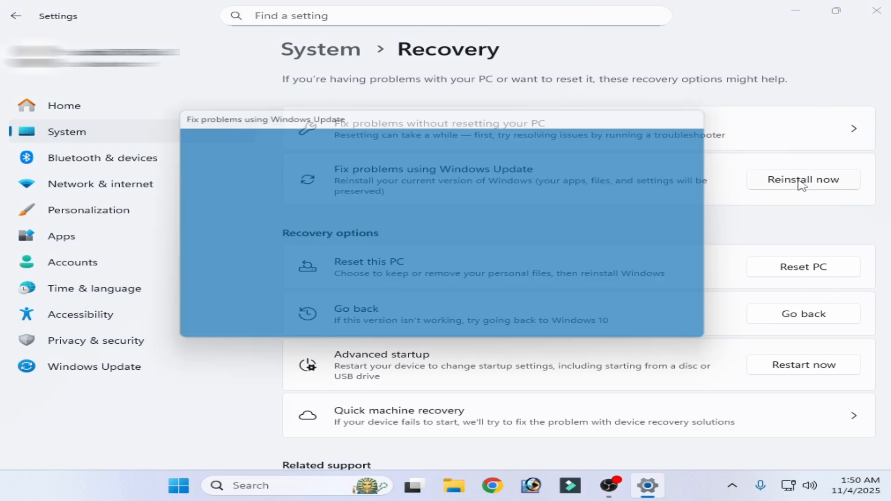
# - Confirm Reinstall now under Fix problems using Windows Update, with automatic restart enabled
pyautogui.click(803, 180)
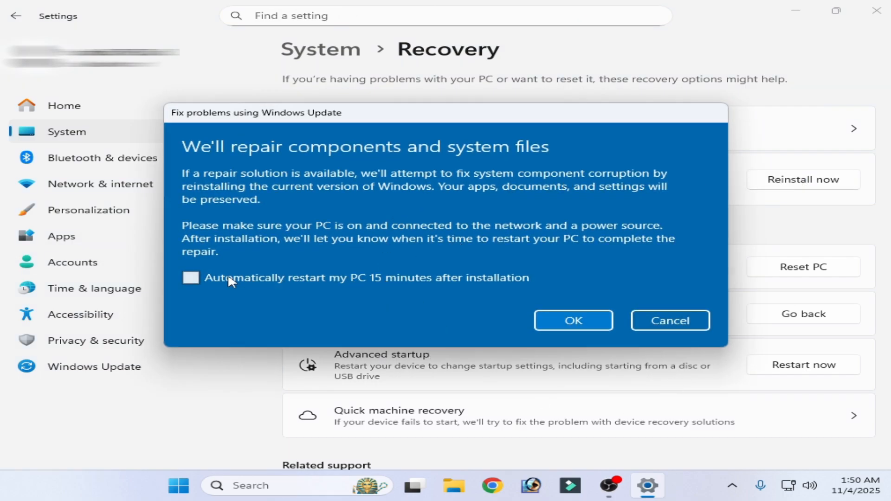
pyautogui.click(190, 278)
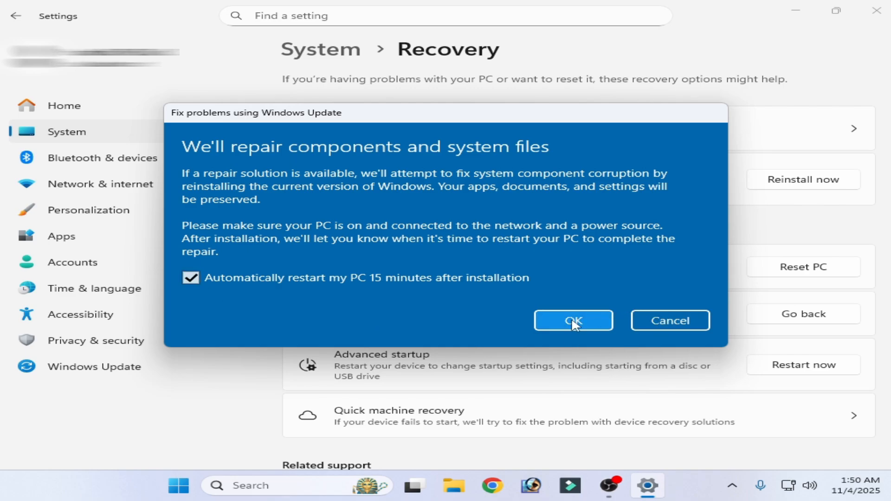
pyautogui.click(572, 321)
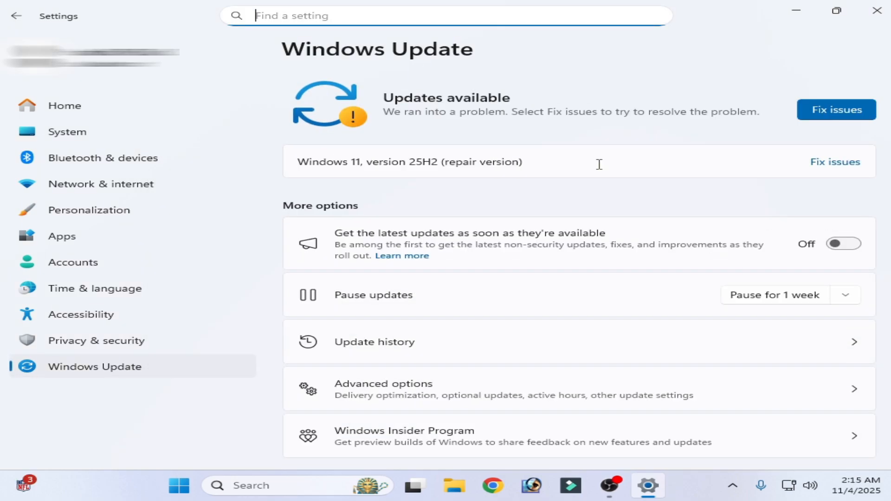
pyautogui.moveTo(833, 162)
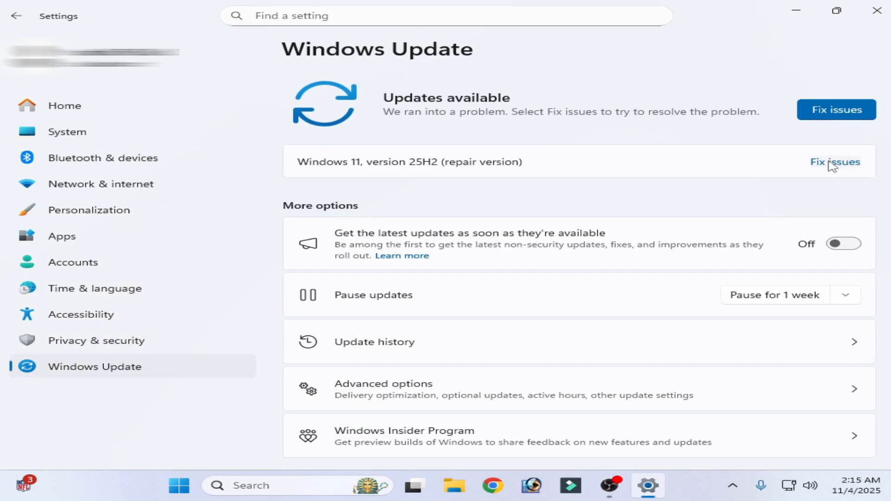